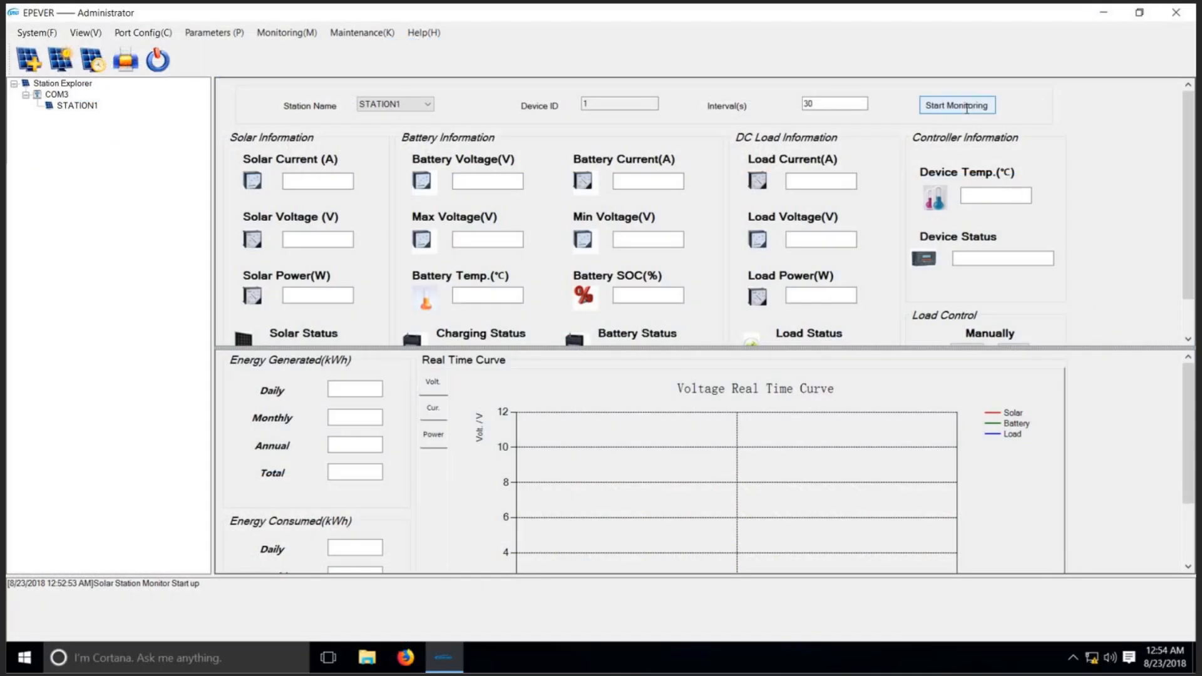
# Start monitoring STATION1 on COM3 so live solar and battery readings appear
pyautogui.click(957, 106)
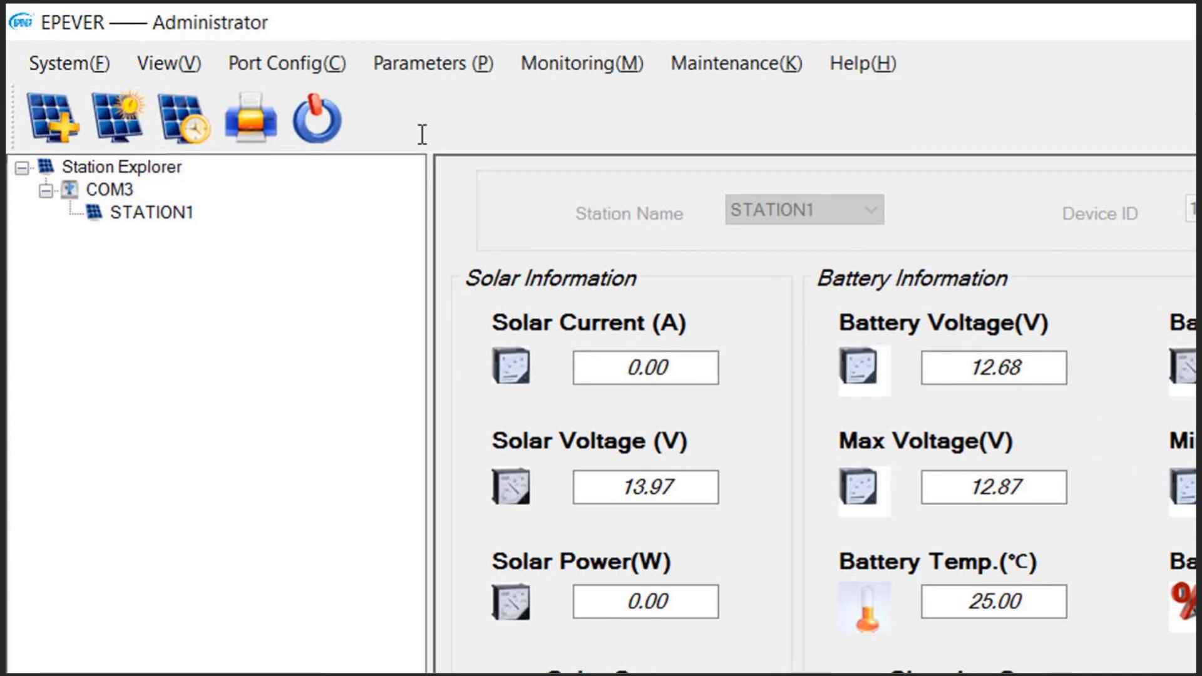
pyautogui.click(67, 62)
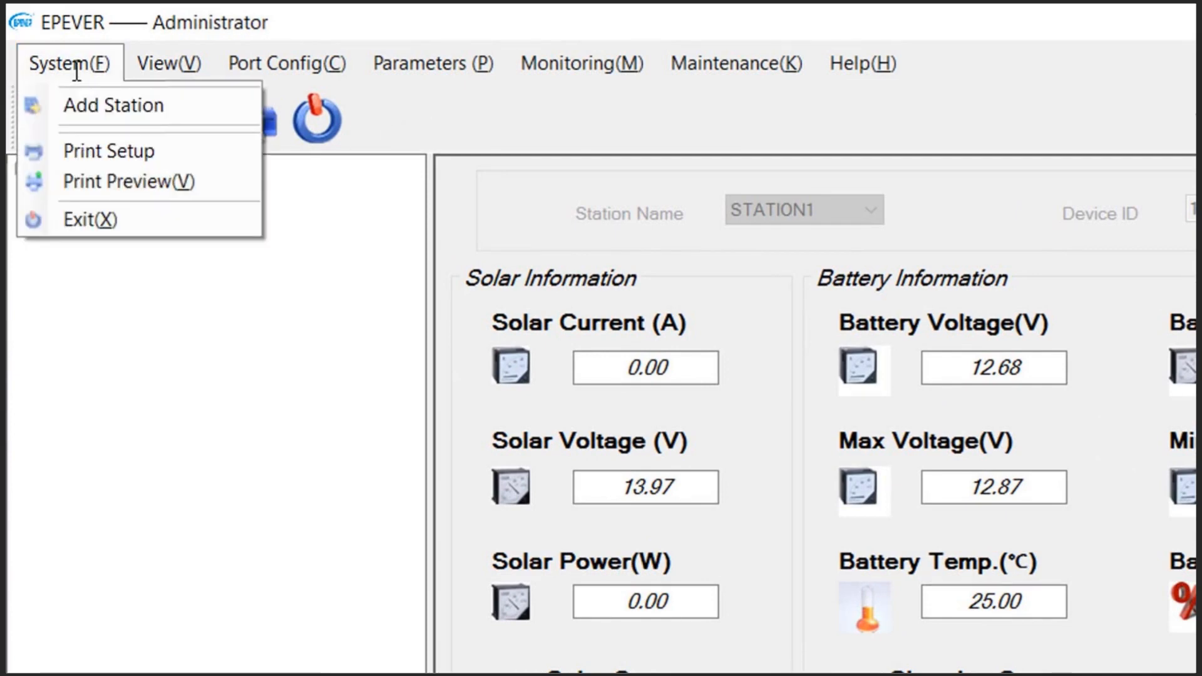
pyautogui.moveTo(115, 79)
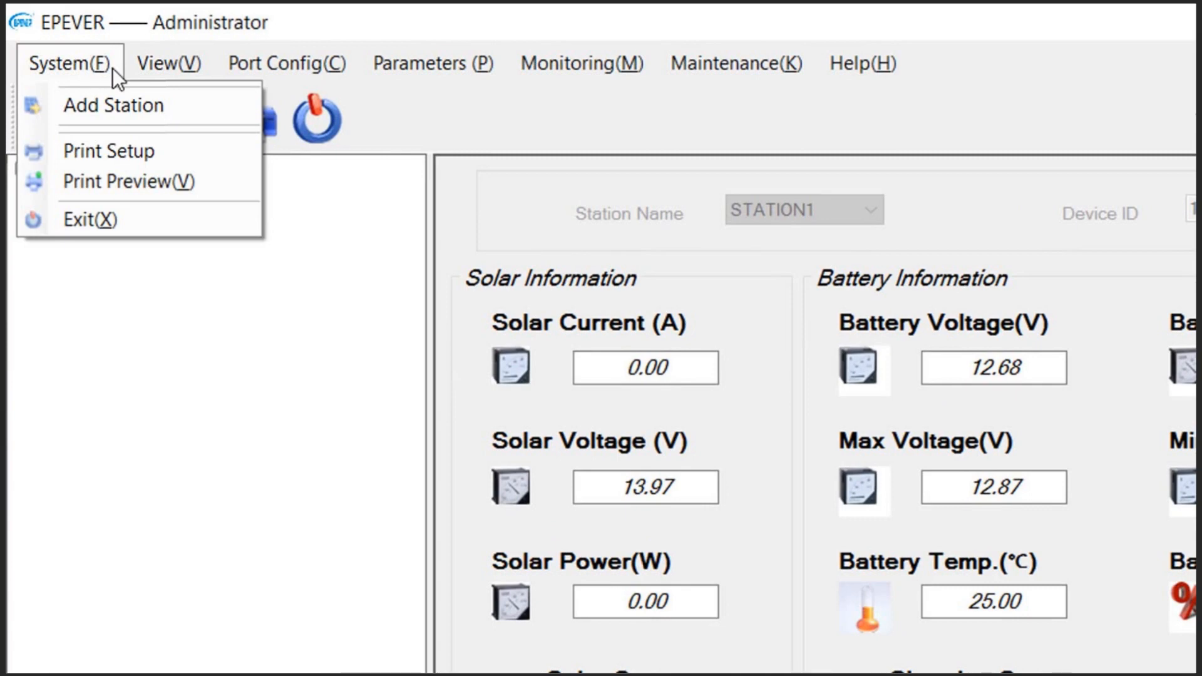
pyautogui.click(168, 63)
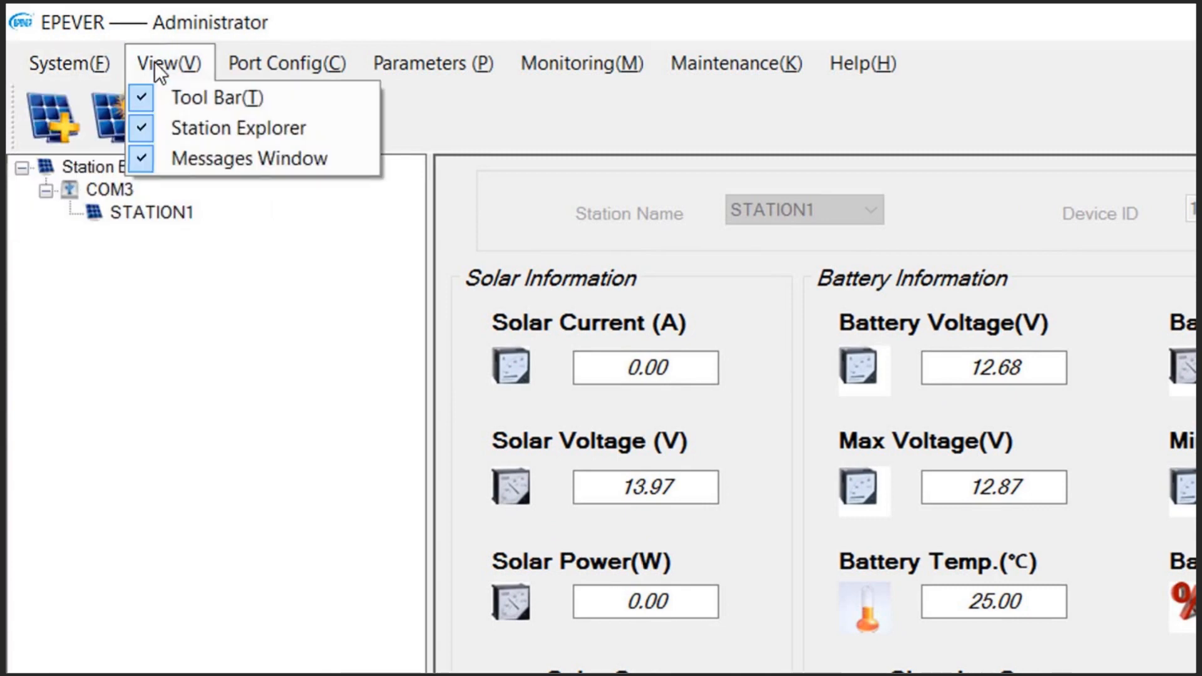
pyautogui.click(284, 63)
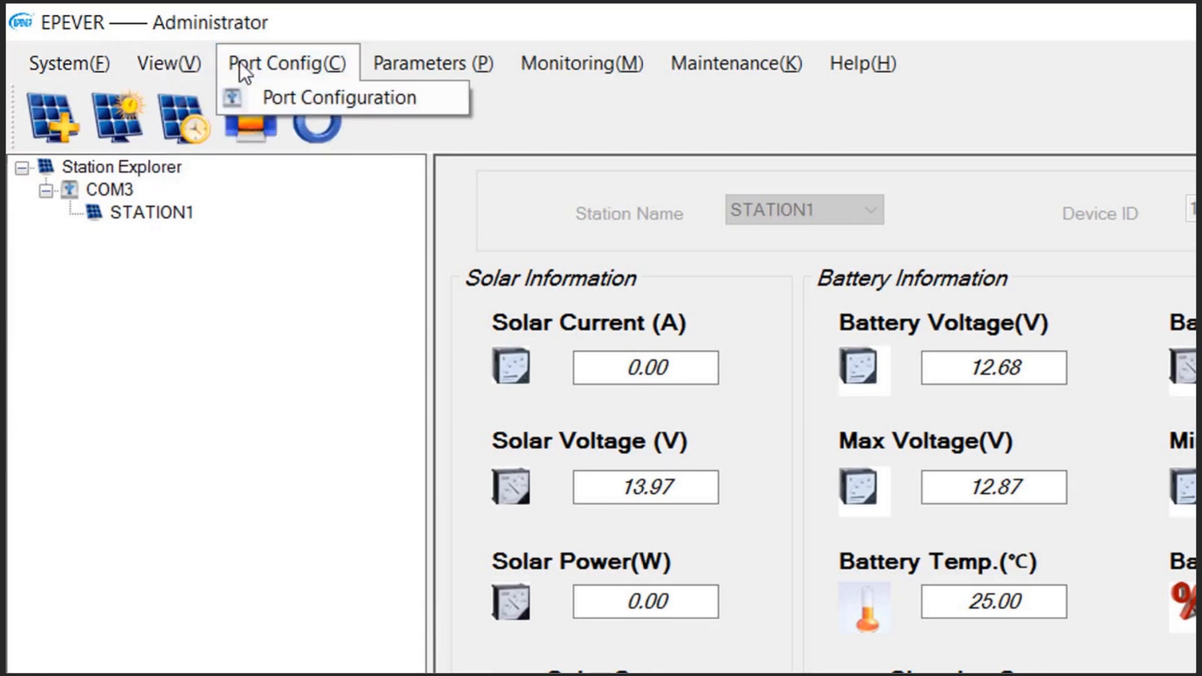
pyautogui.click(431, 63)
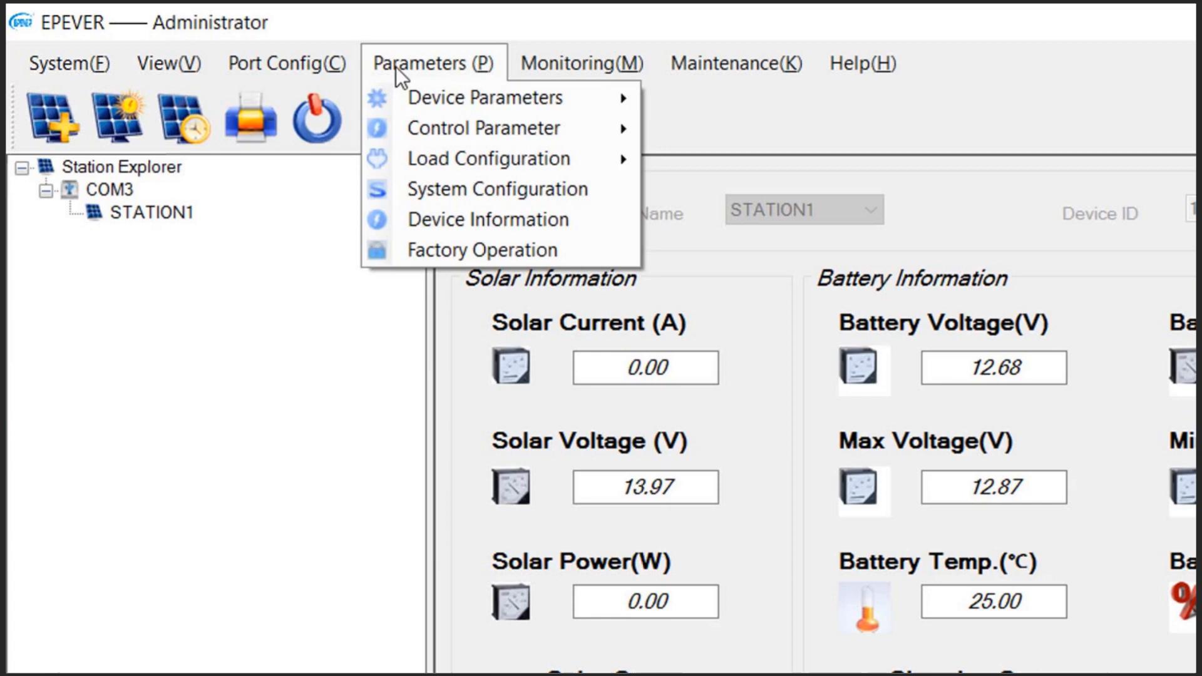
pyautogui.moveTo(433, 128)
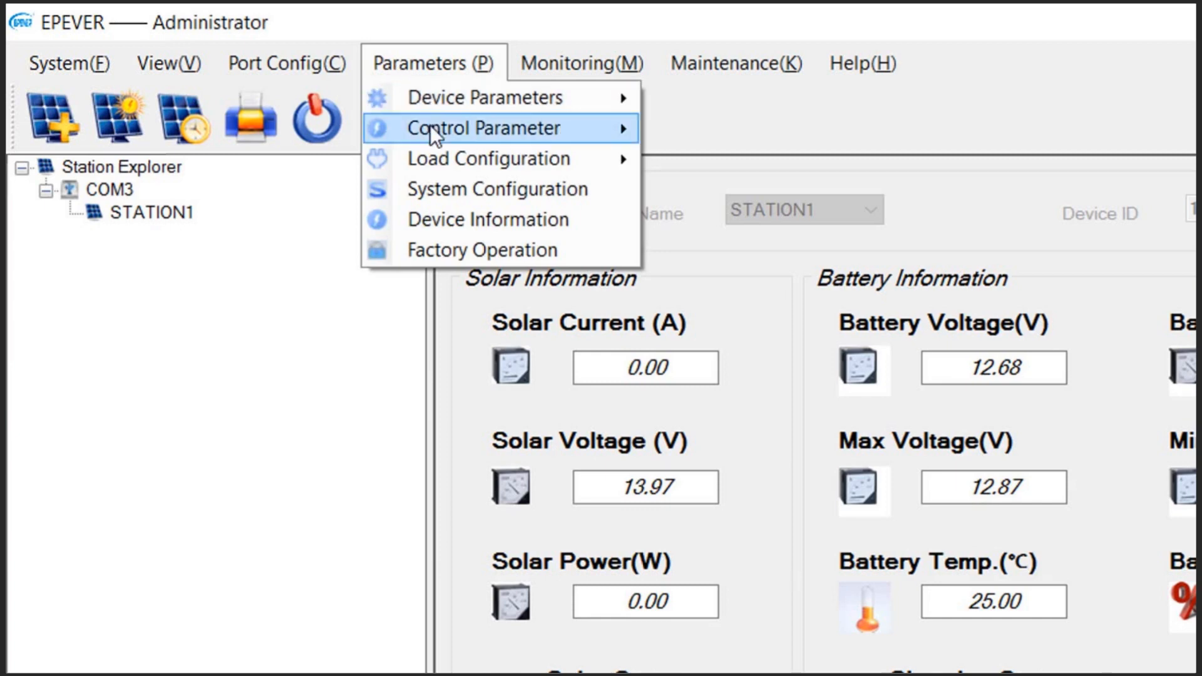
pyautogui.moveTo(486, 127)
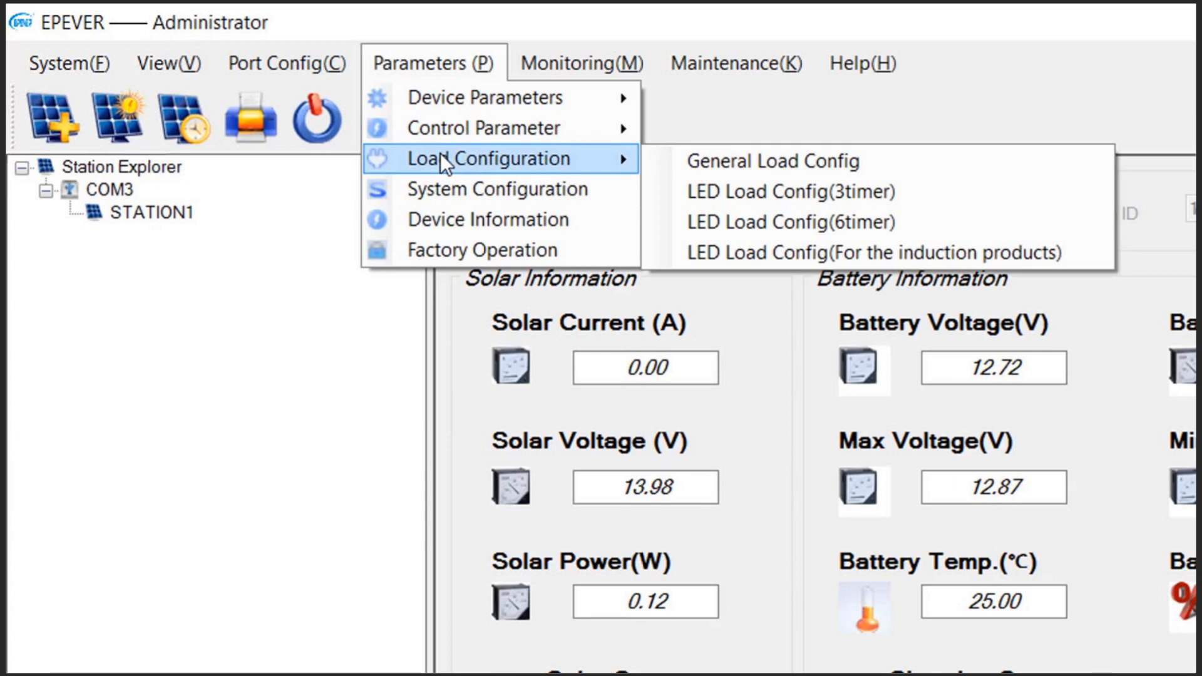
pyautogui.click(581, 62)
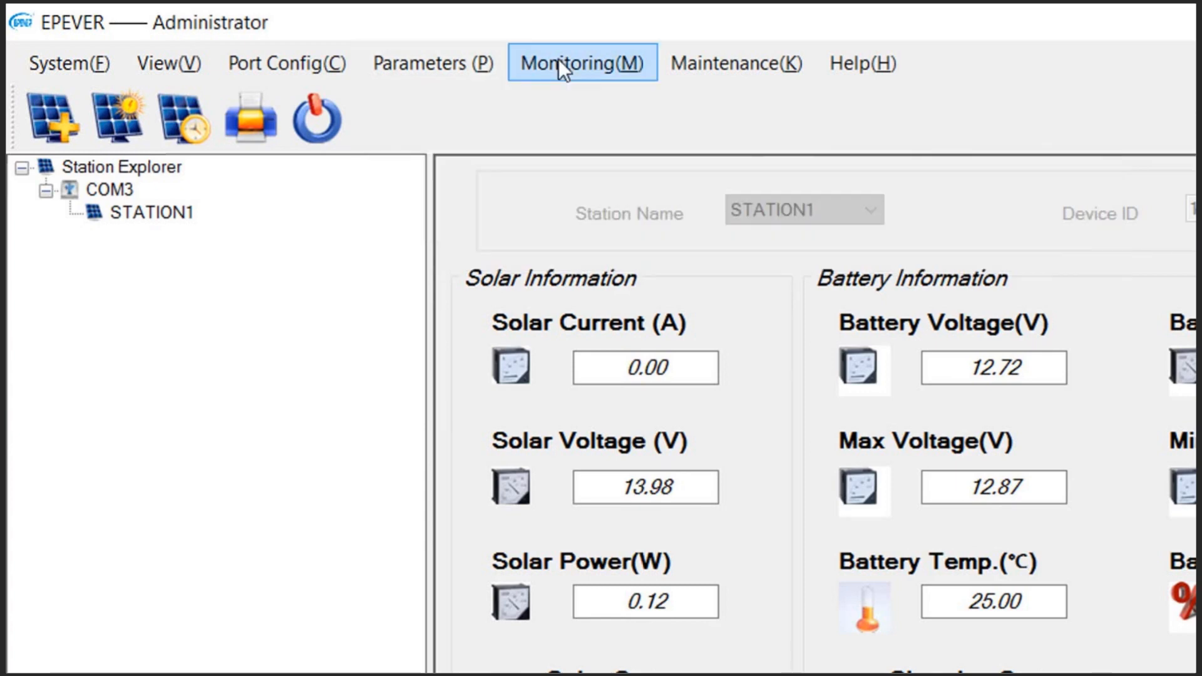
pyautogui.click(581, 63)
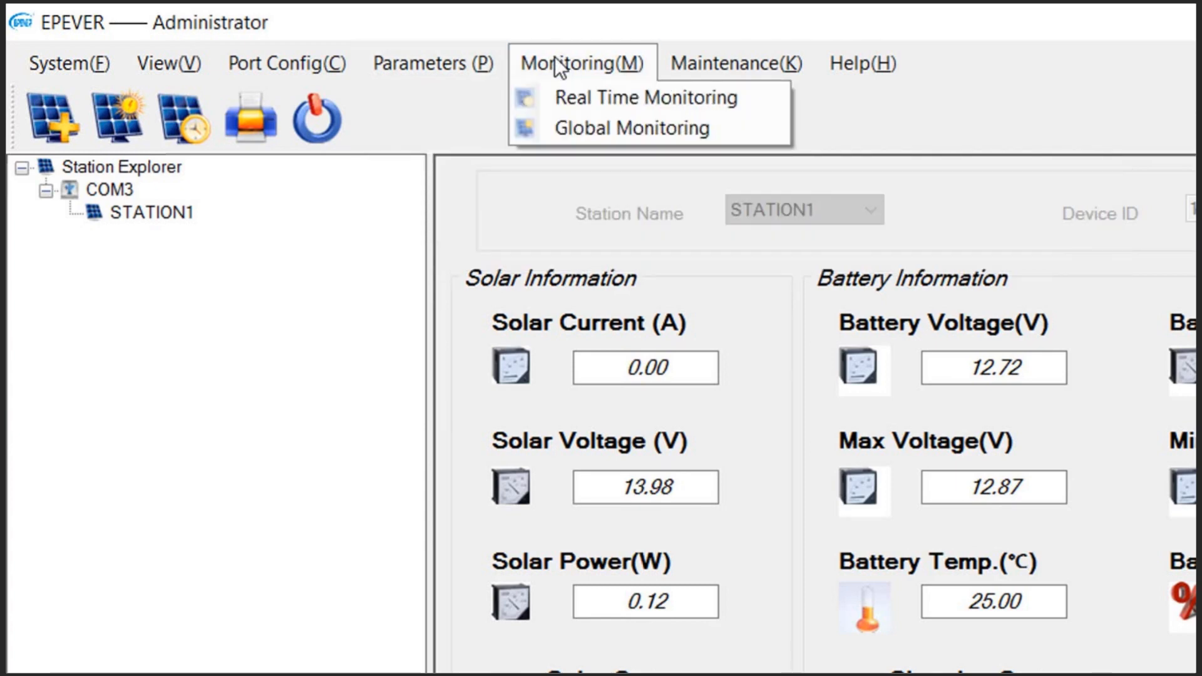
pyautogui.click(734, 62)
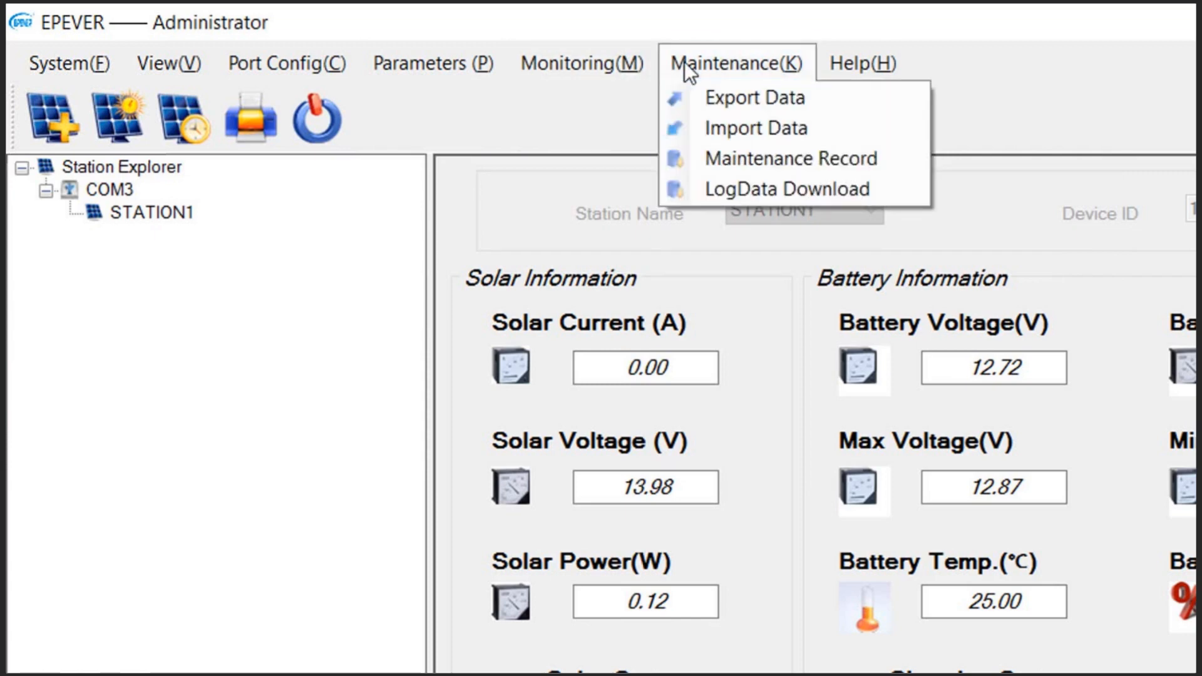
pyautogui.click(862, 64)
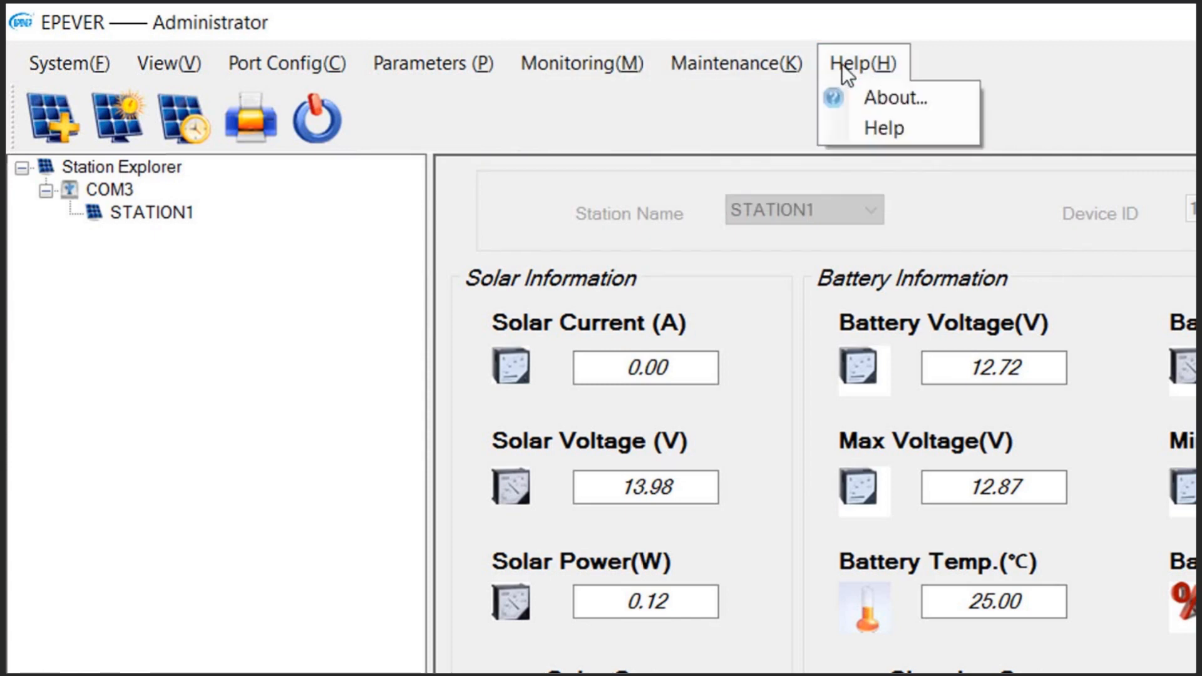
pyautogui.moveTo(911, 72)
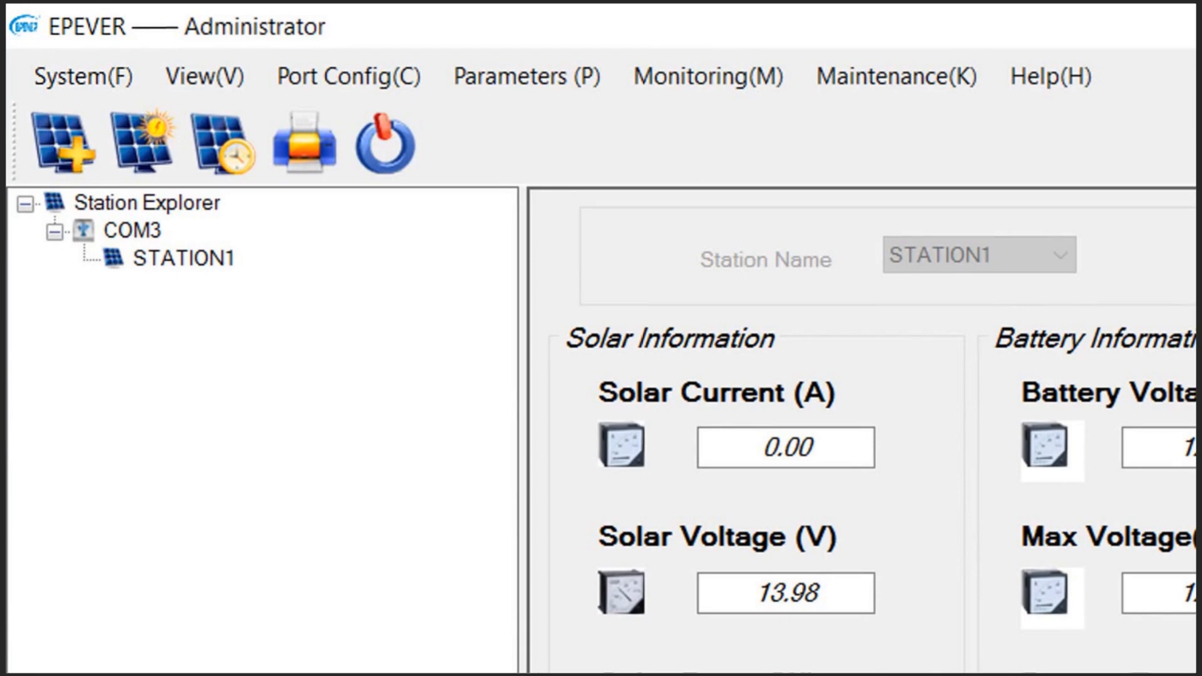
pyautogui.click(129, 231)
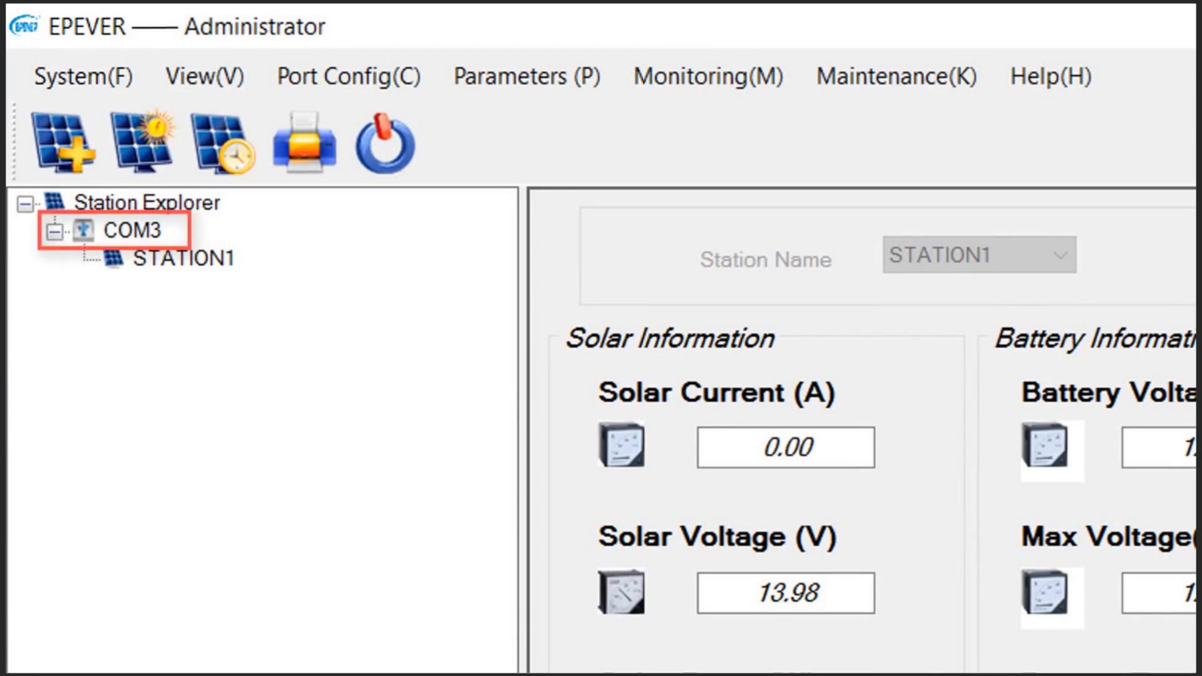
pyautogui.click(173, 256)
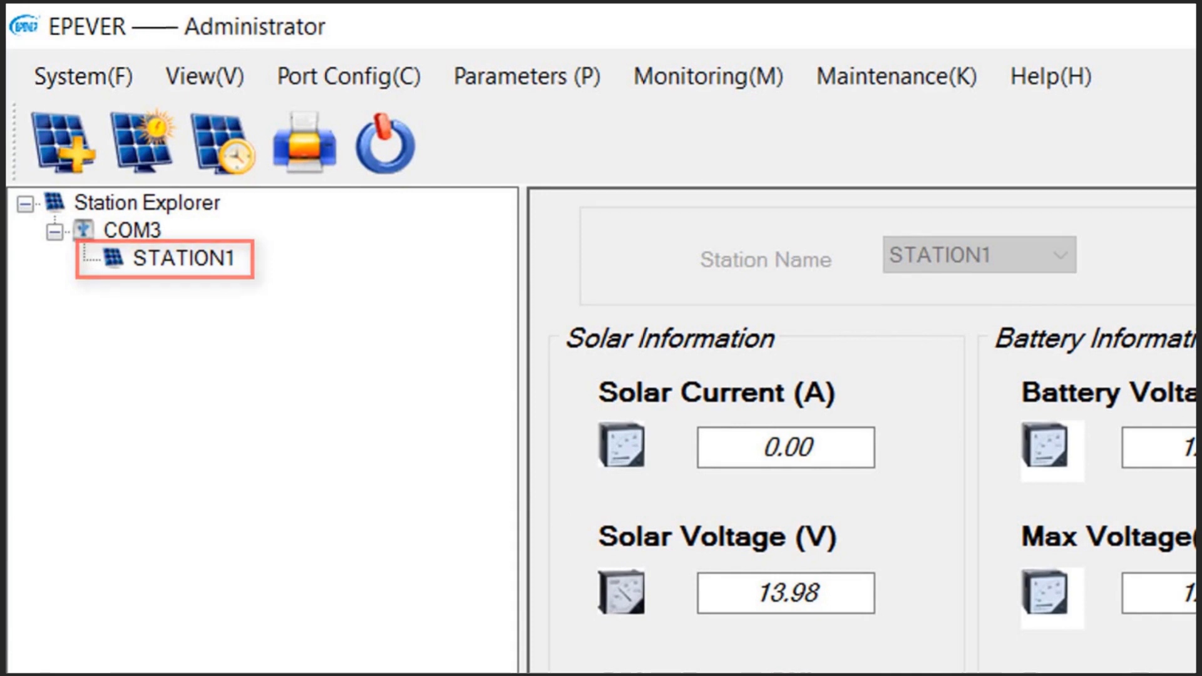
pyautogui.click(168, 259)
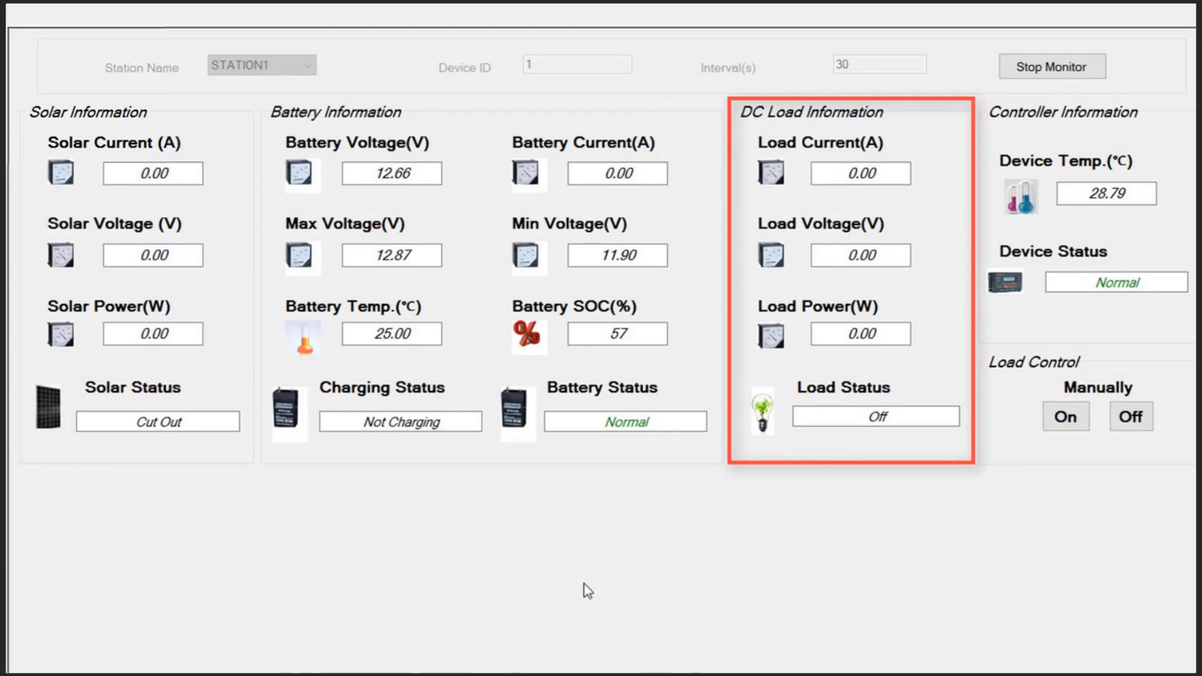
pyautogui.moveTo(1042, 489)
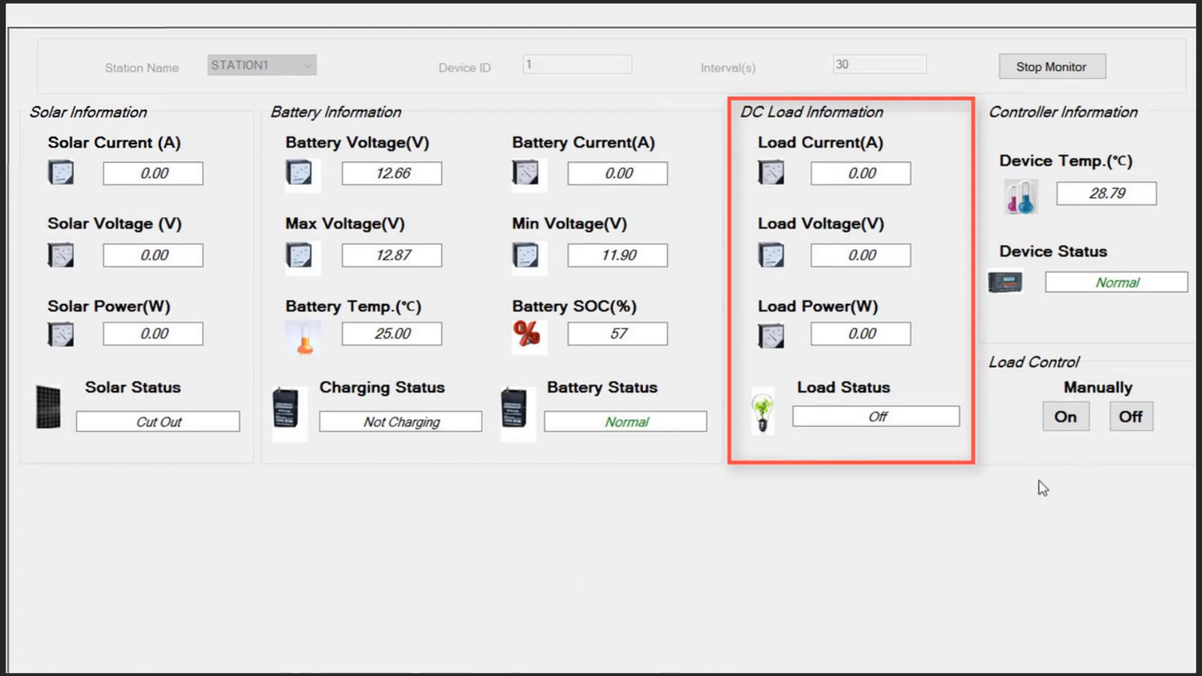
# Switch STATION1's DC load on via the manual Load Control
pyautogui.click(1065, 417)
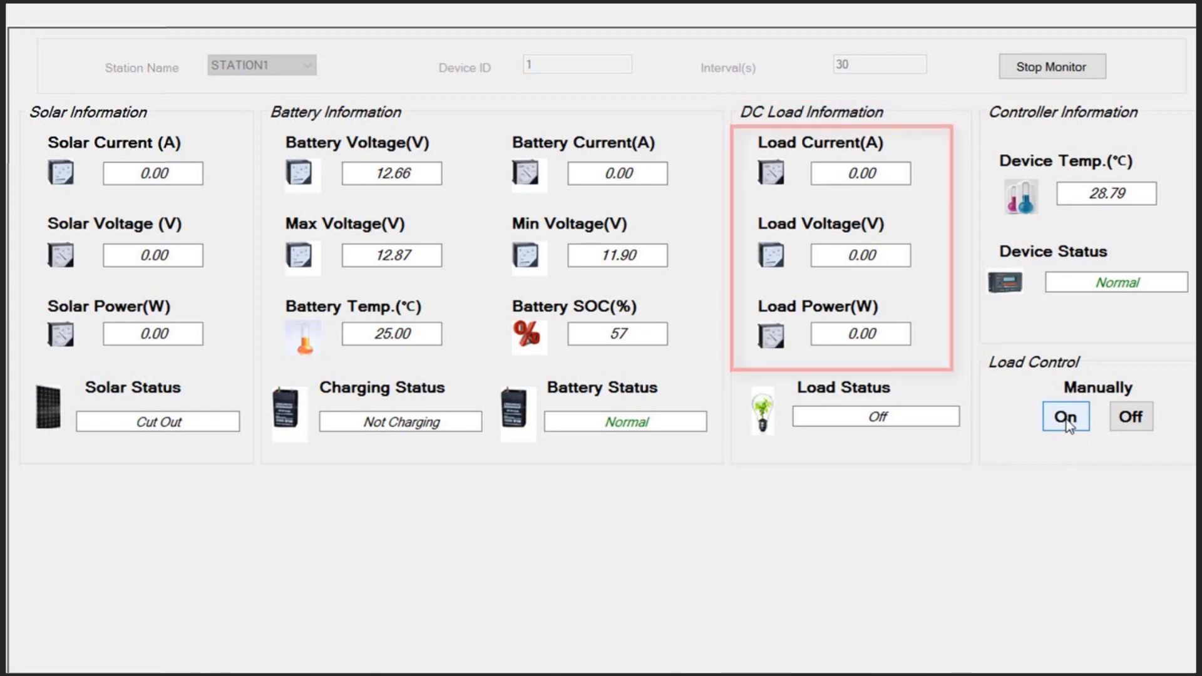
pyautogui.click(1063, 417)
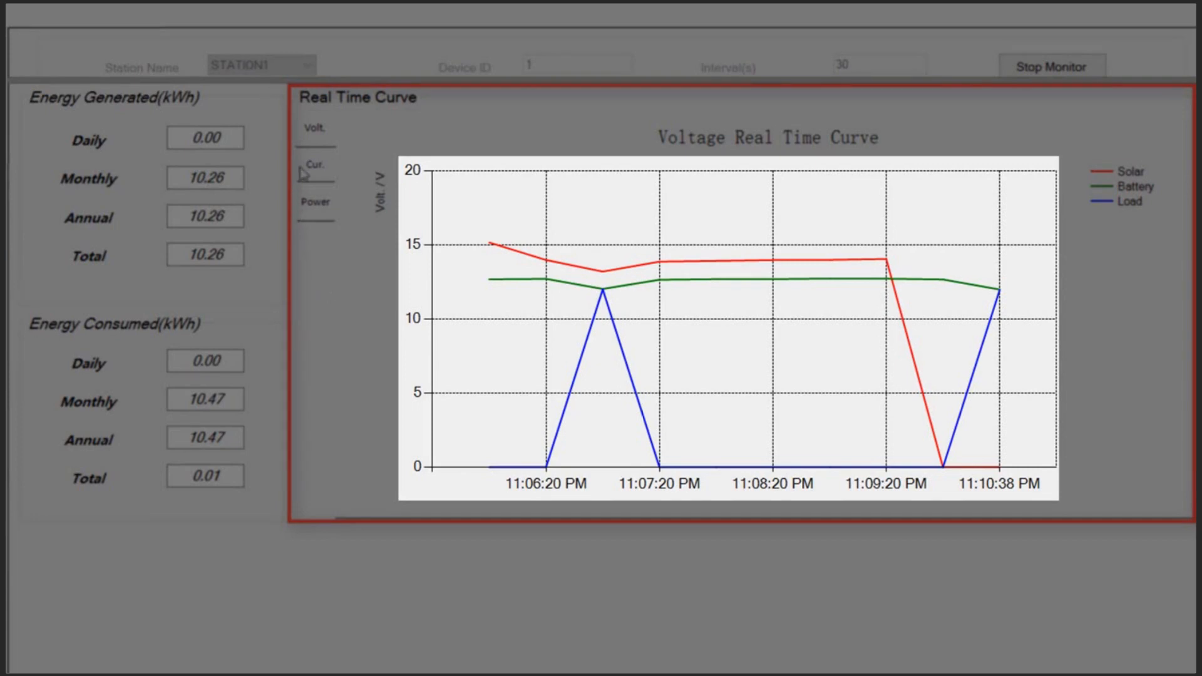
pyautogui.click(314, 165)
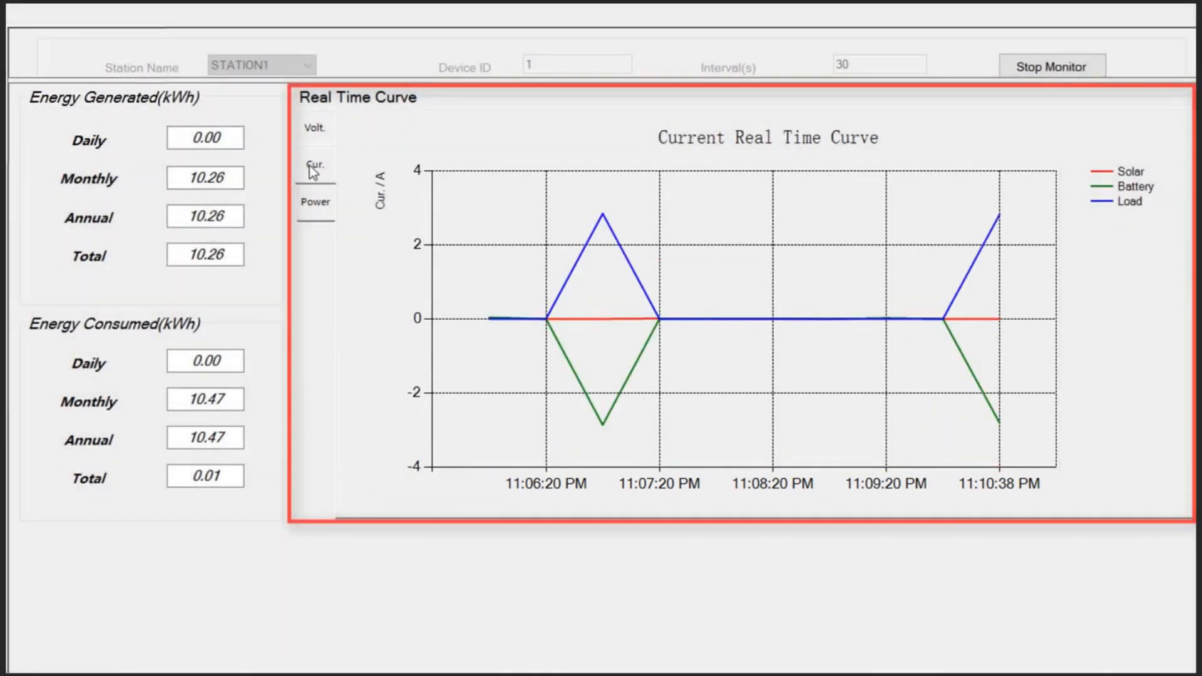
pyautogui.click(314, 201)
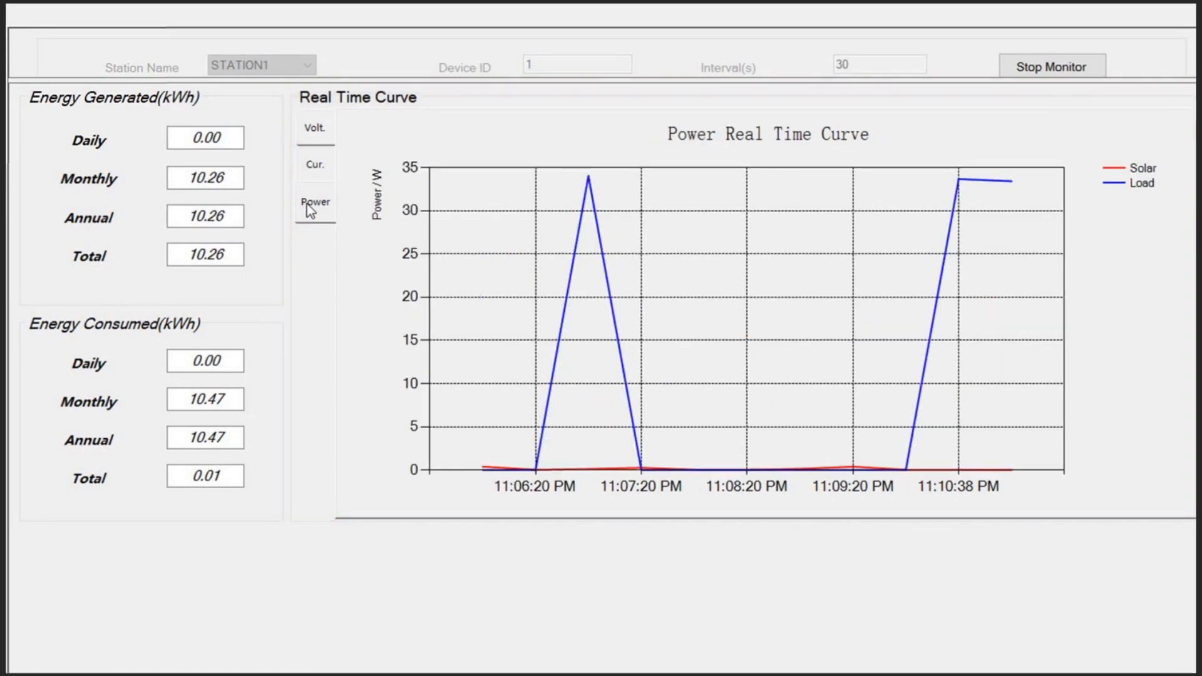
pyautogui.click(433, 149)
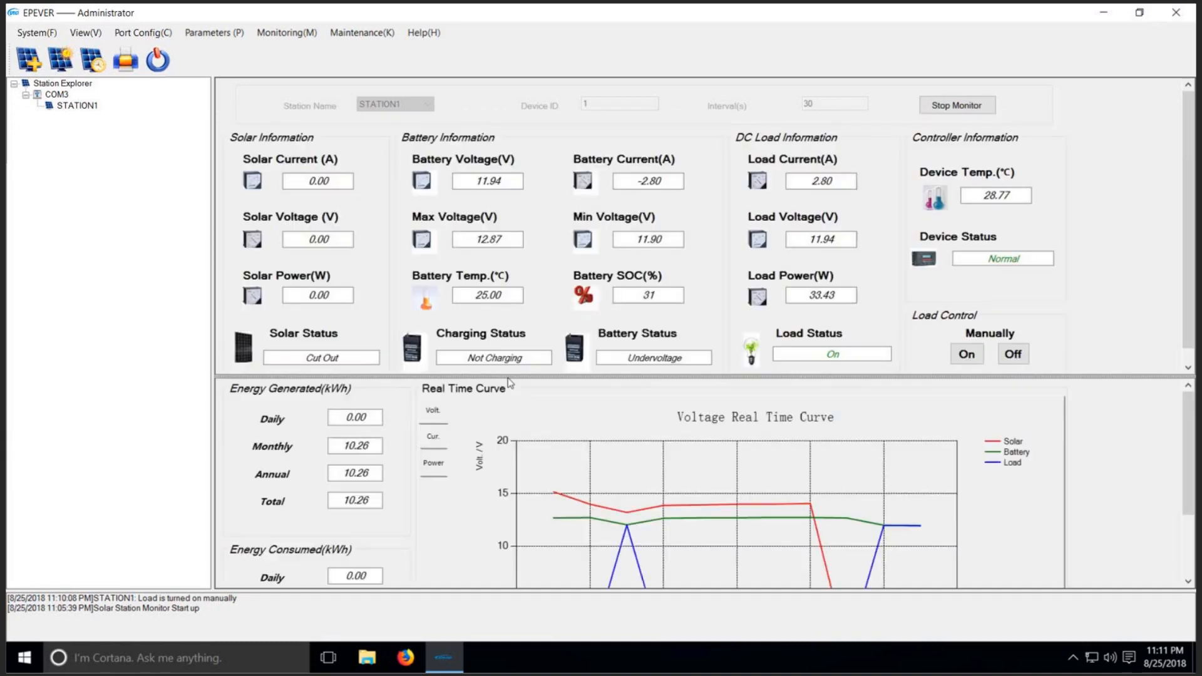
pyautogui.moveTo(506, 377)
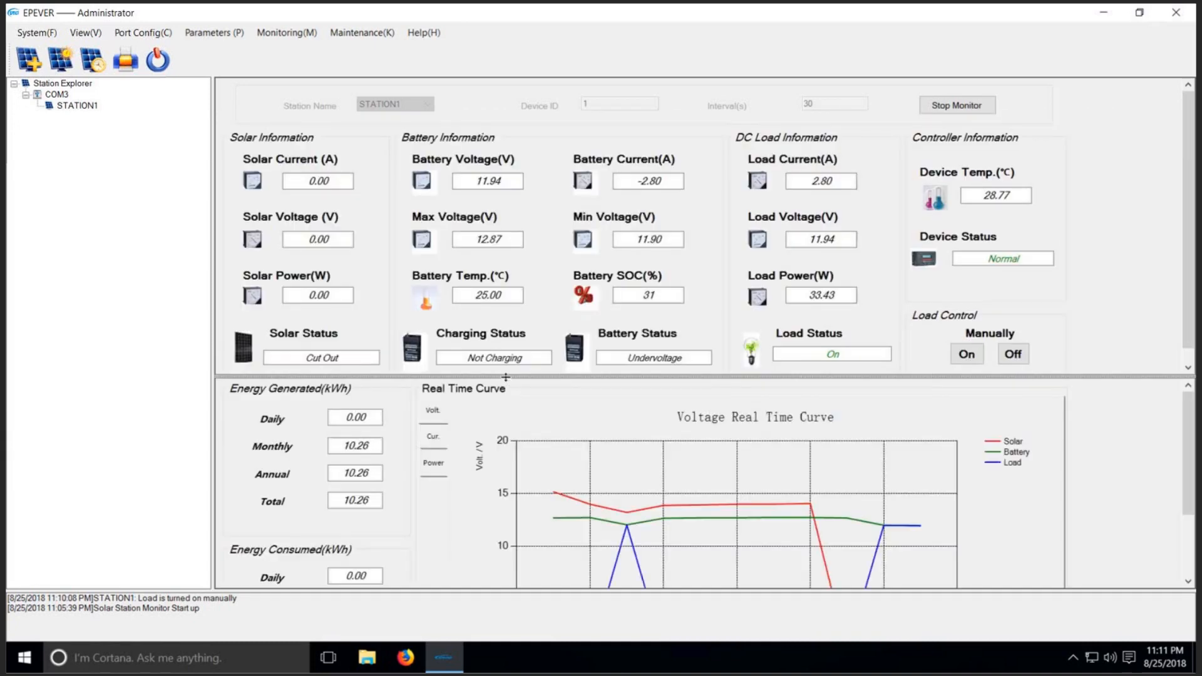